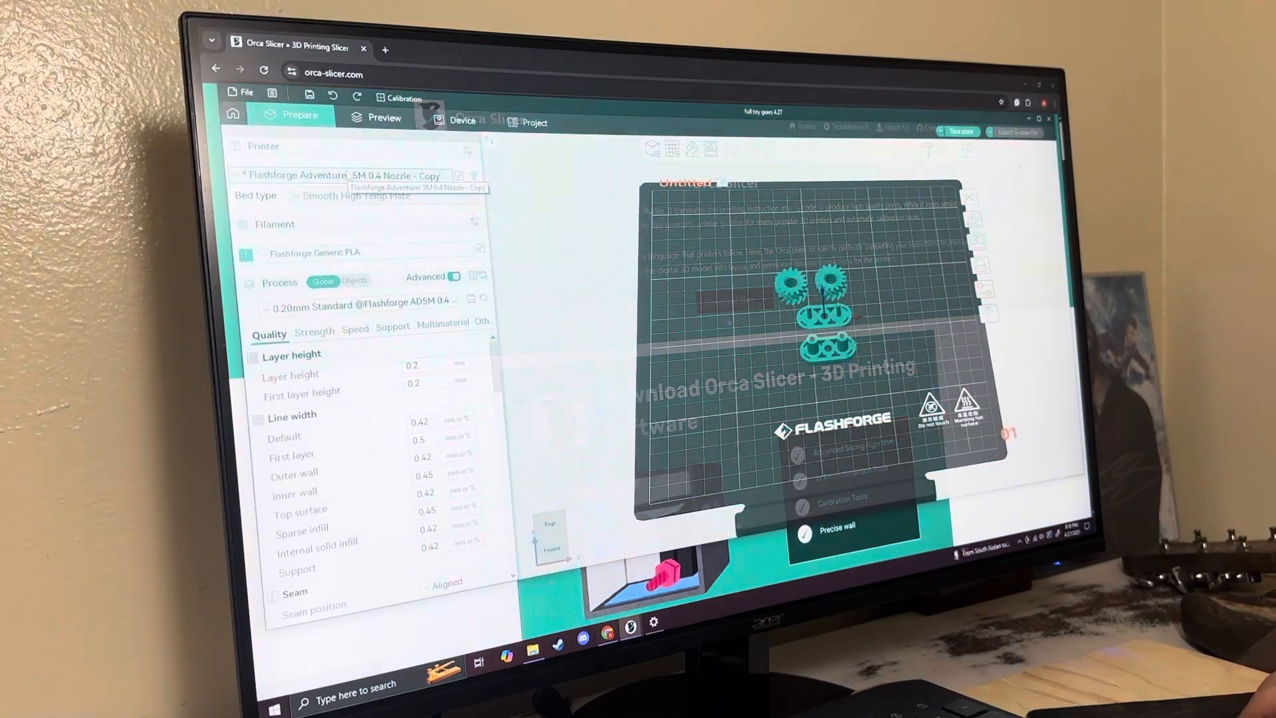
Start a new printer preset with Flashforge as the vendor.
left_click(342, 174)
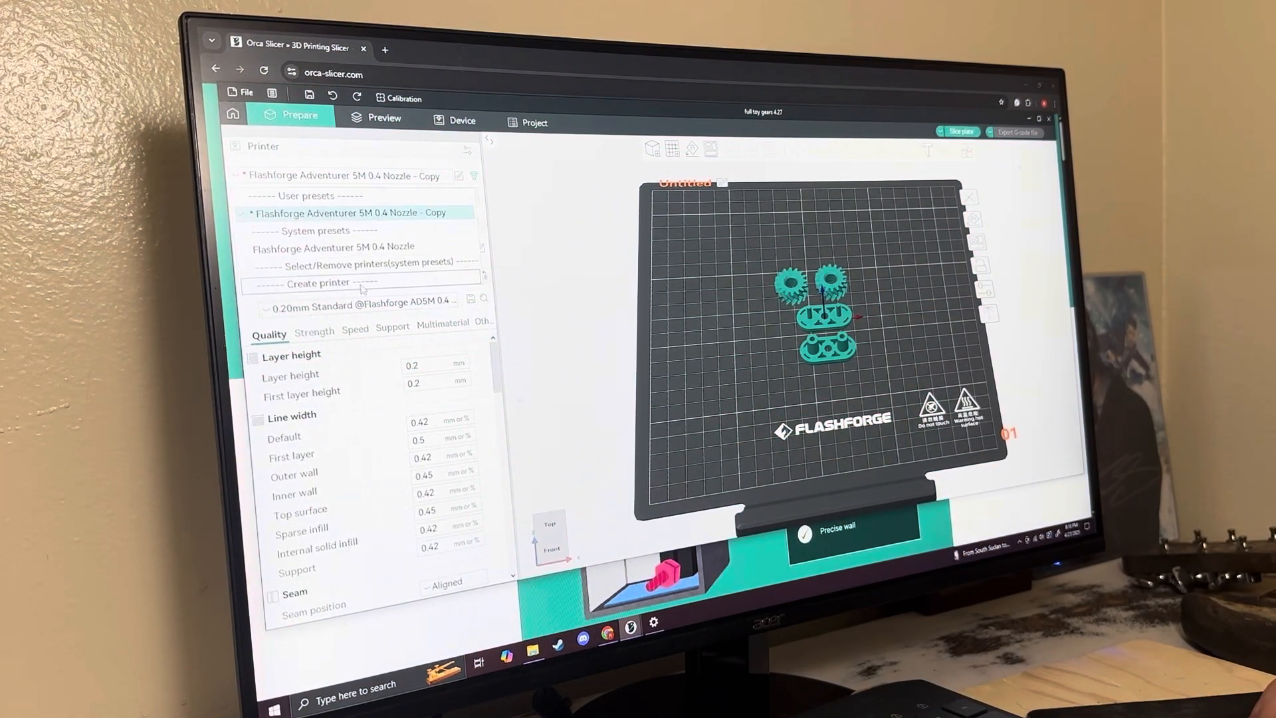
left_click(308, 282)
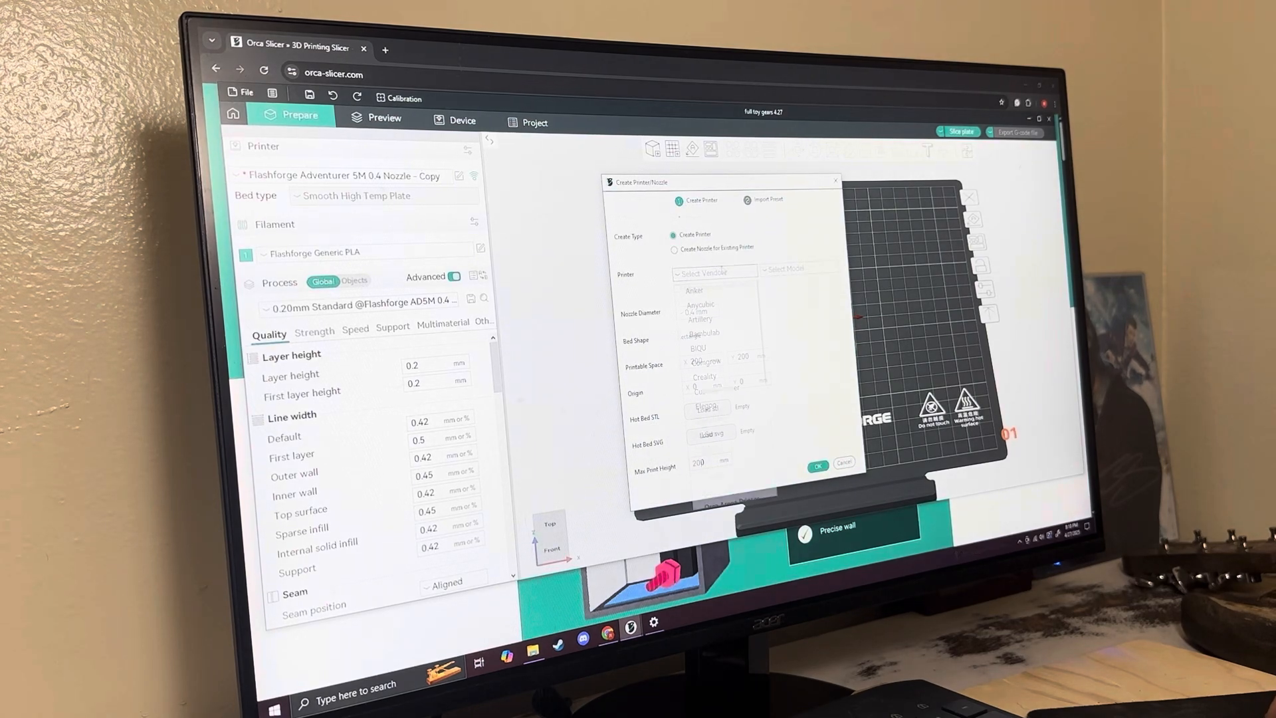
left_click(713, 271)
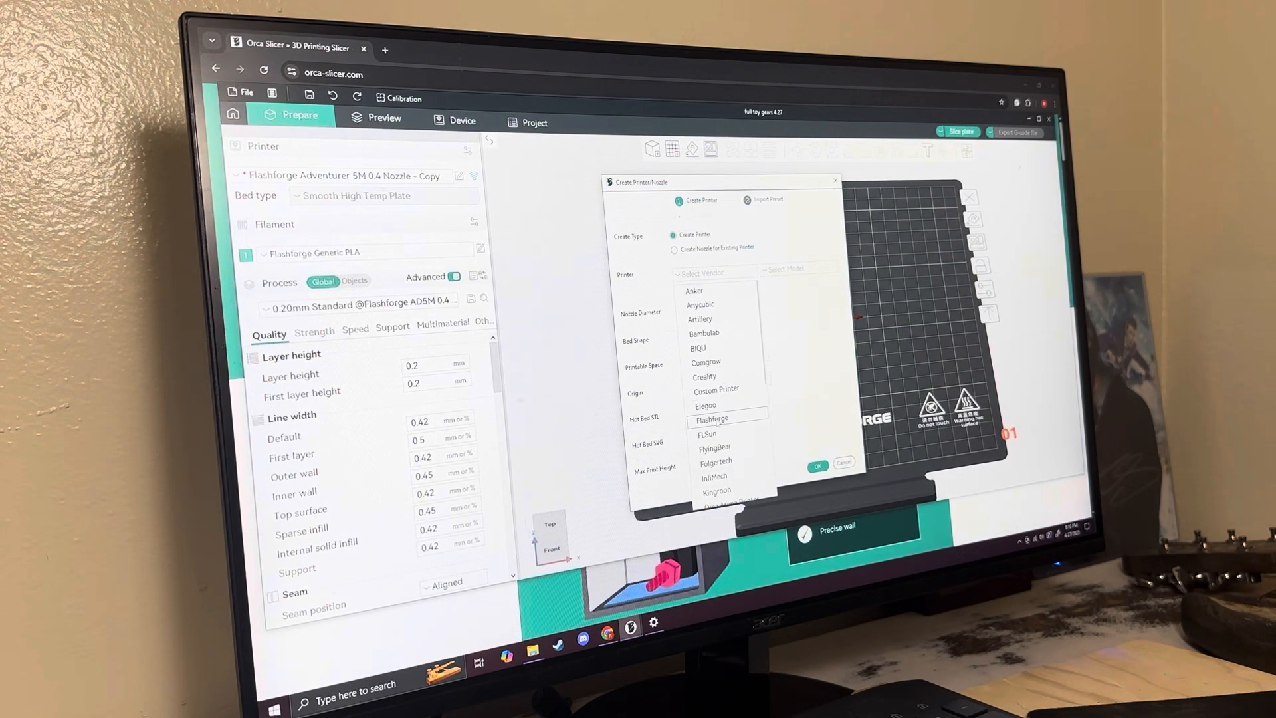
left_click(844, 462)
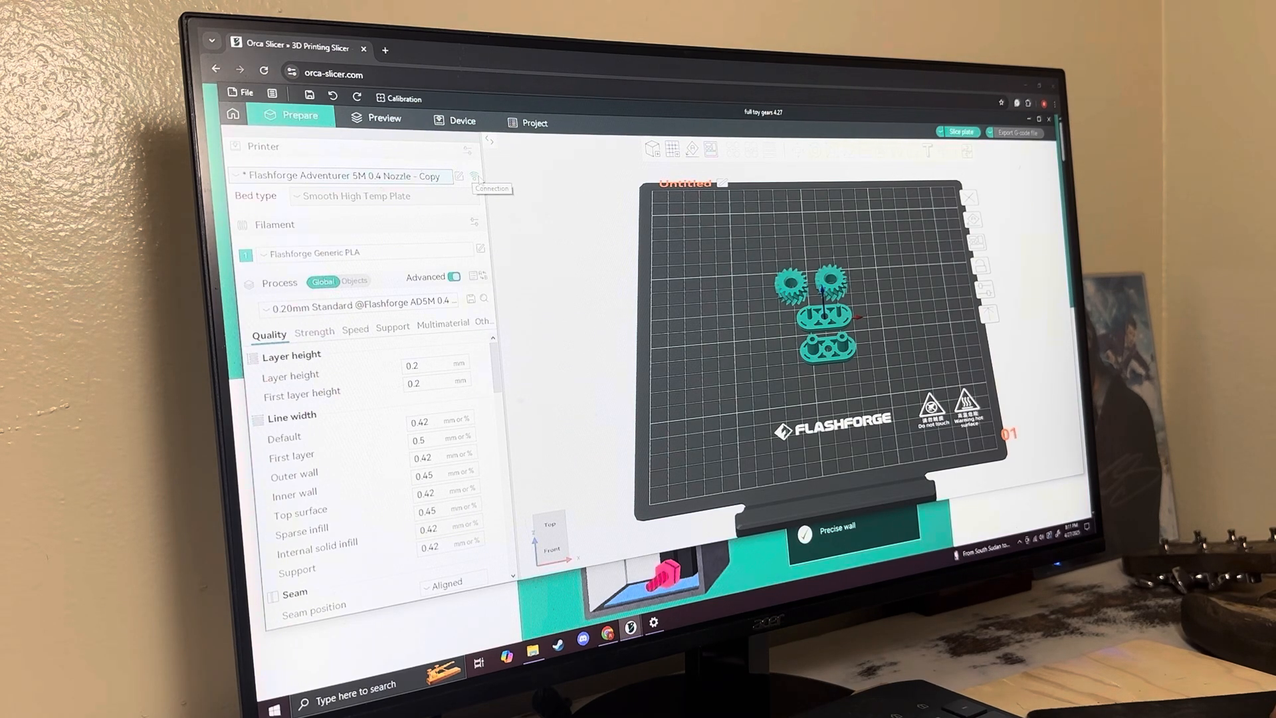
Enter the Adventurer 5M's IP as Hostname and confirm the connection test succeeds.
left_click(460, 176)
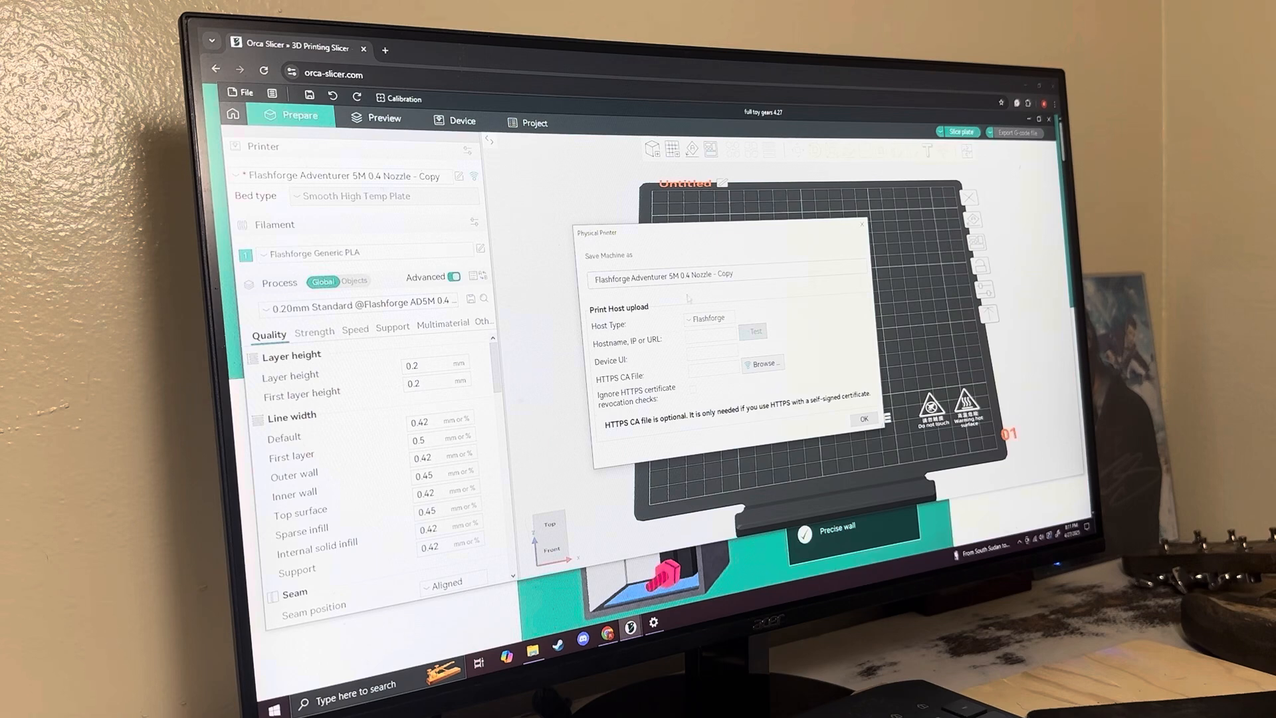
left_click(709, 334)
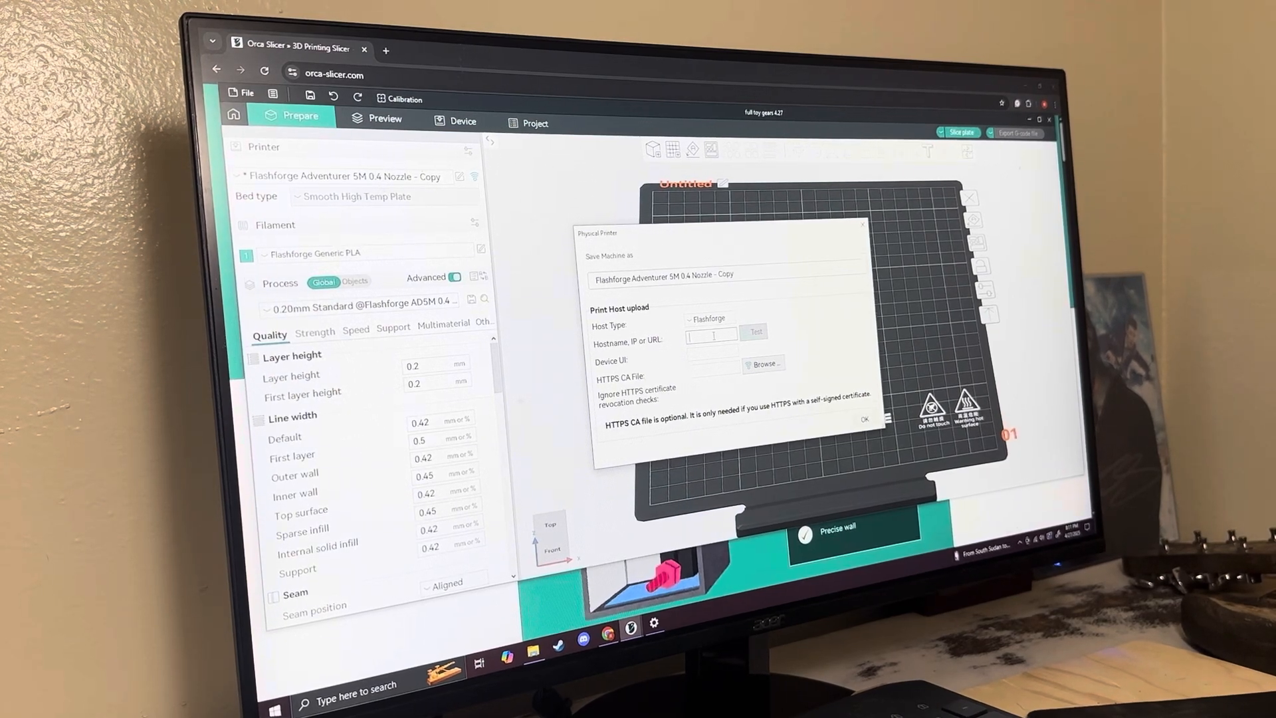
left_click(753, 331)
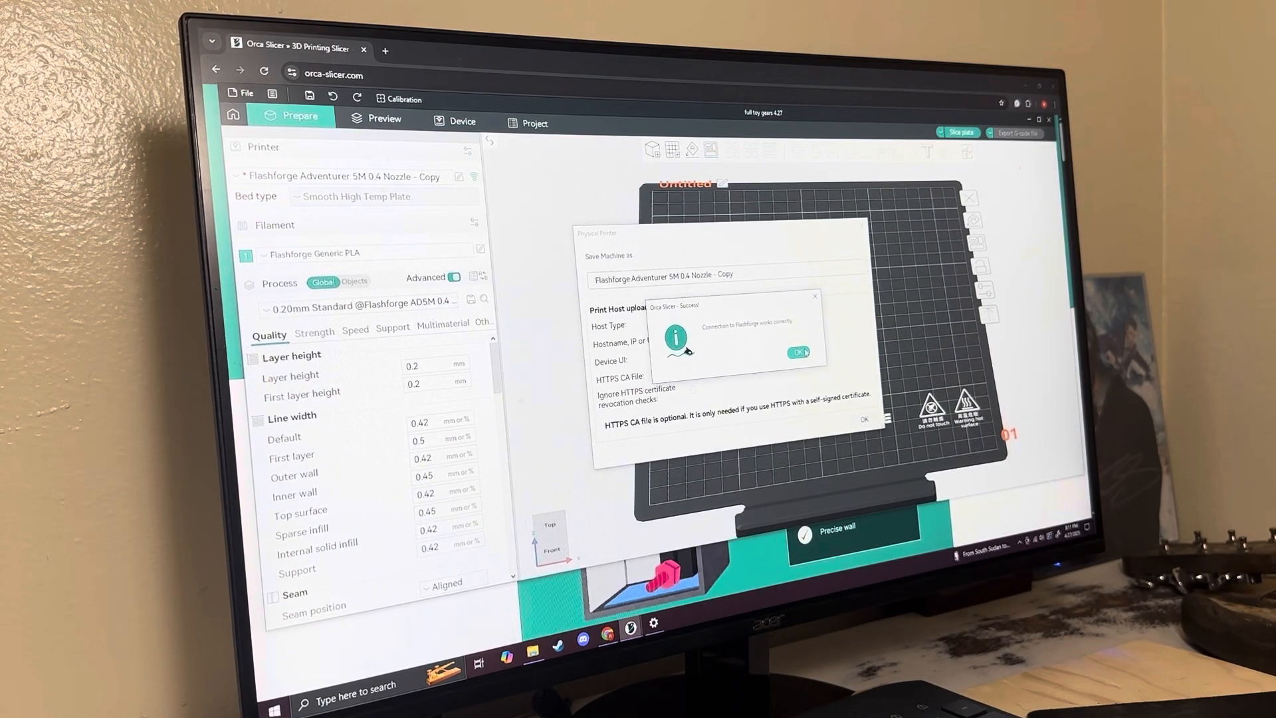
left_click(798, 352)
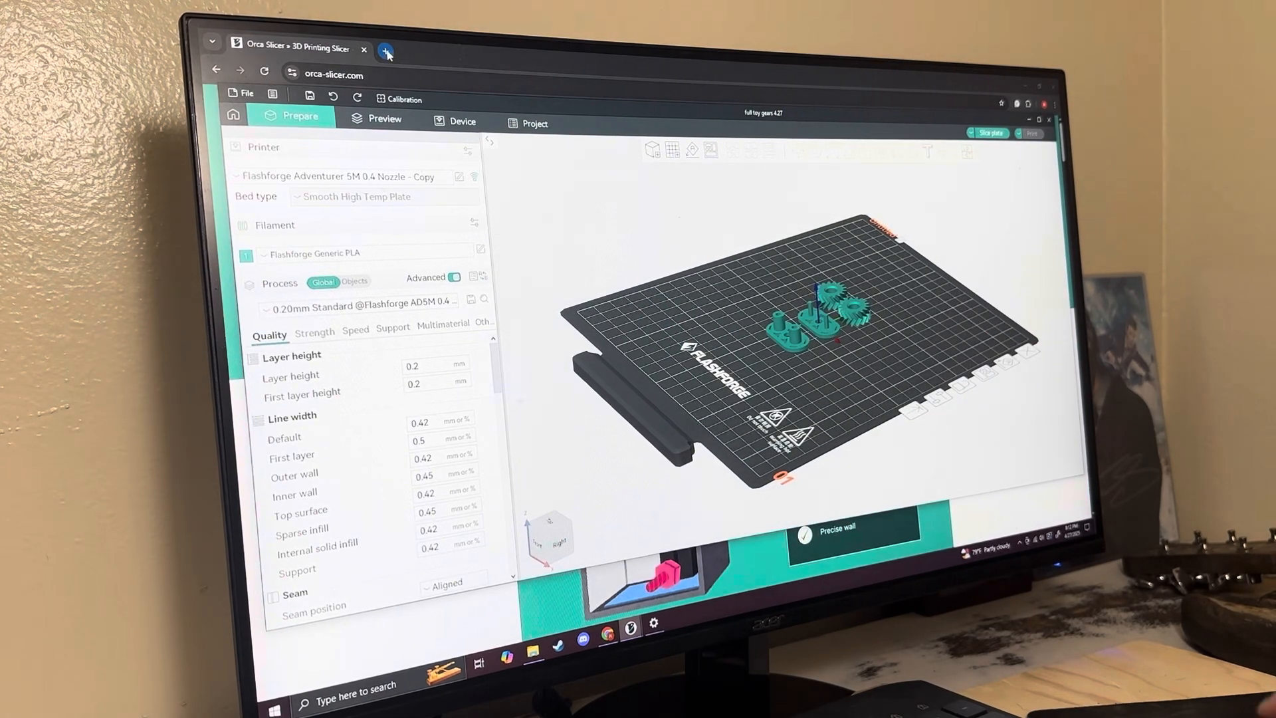
left_click(386, 53)
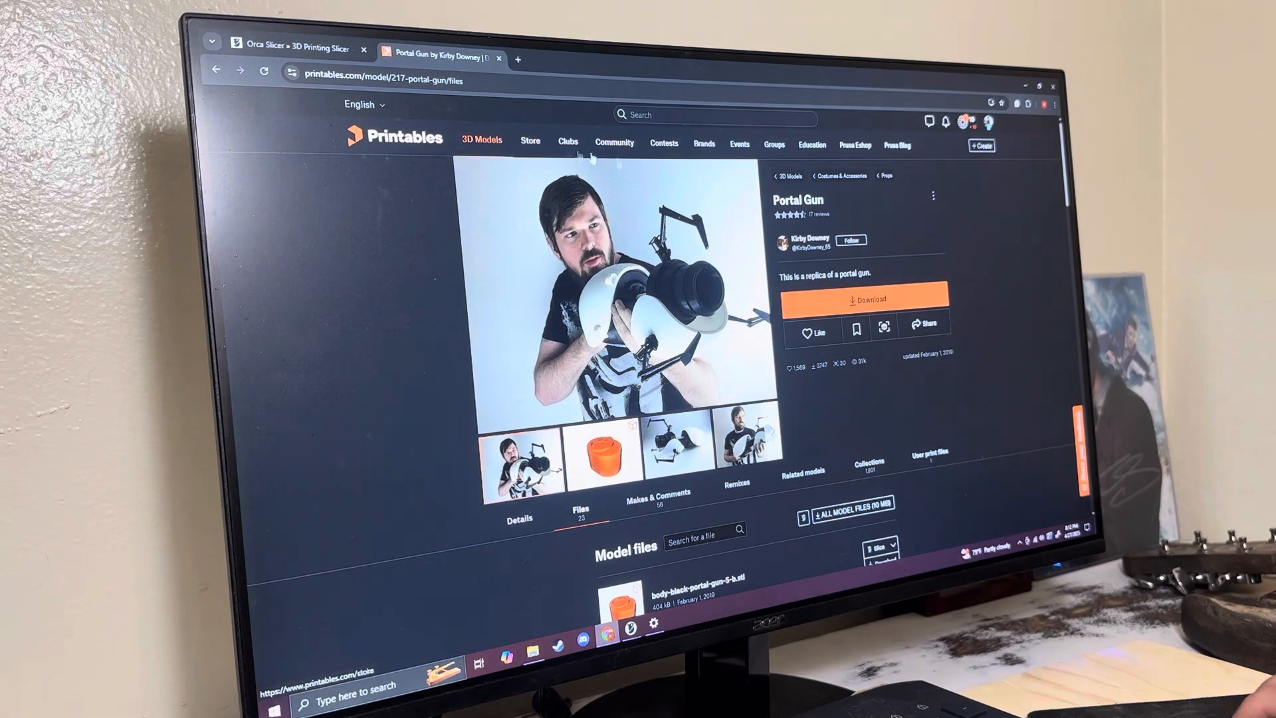
Open your profile's portal-inspired companion cube test model and list its STL and 3MF files.
left_click(987, 122)
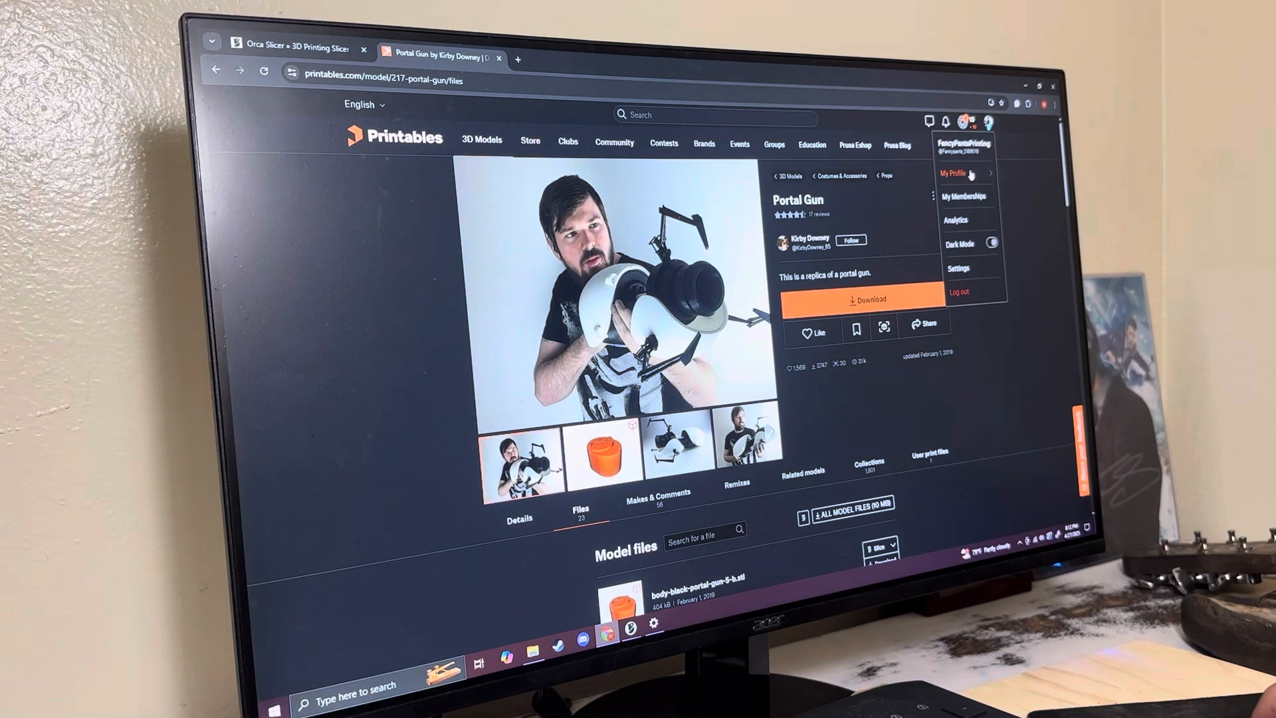
left_click(958, 173)
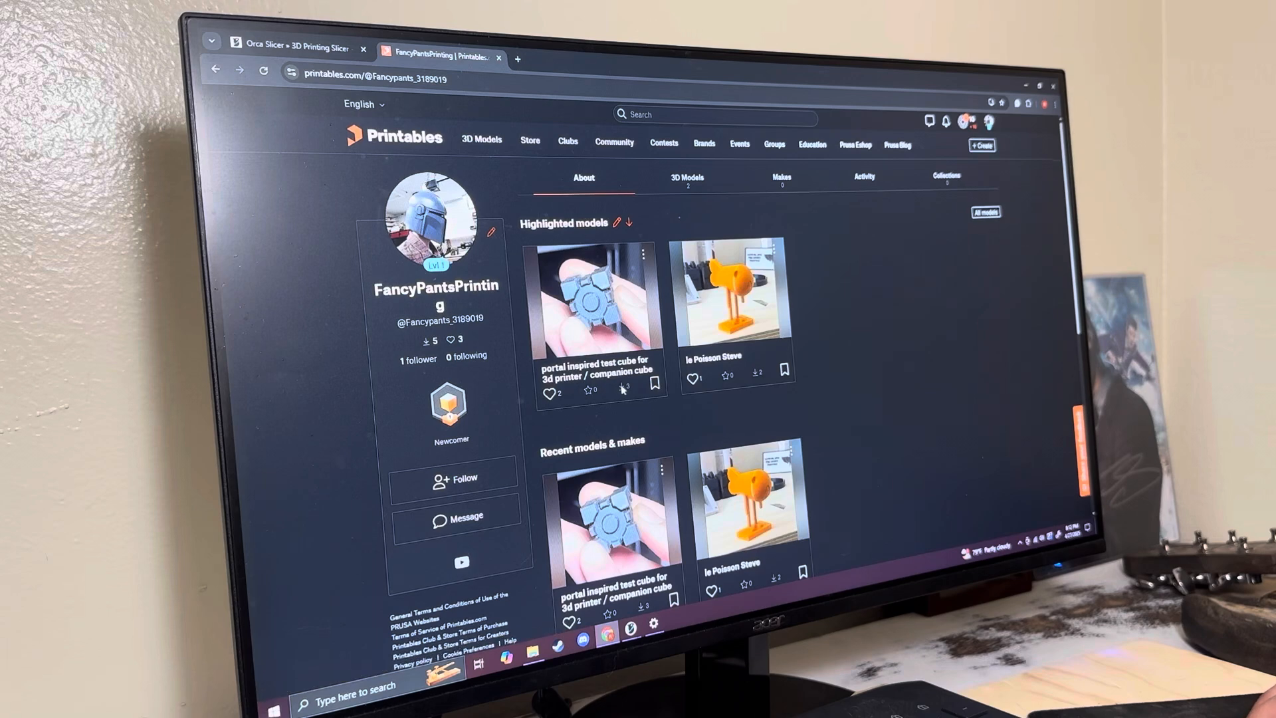
left_click(593, 293)
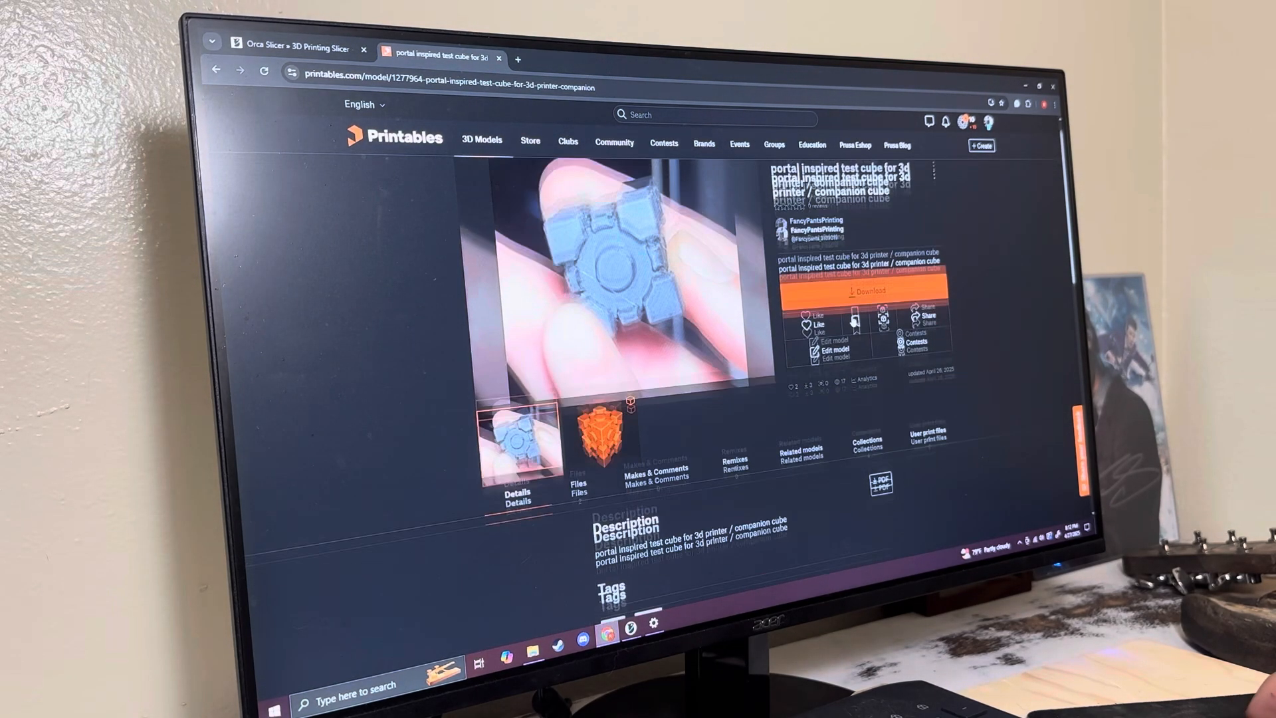
left_click(577, 484)
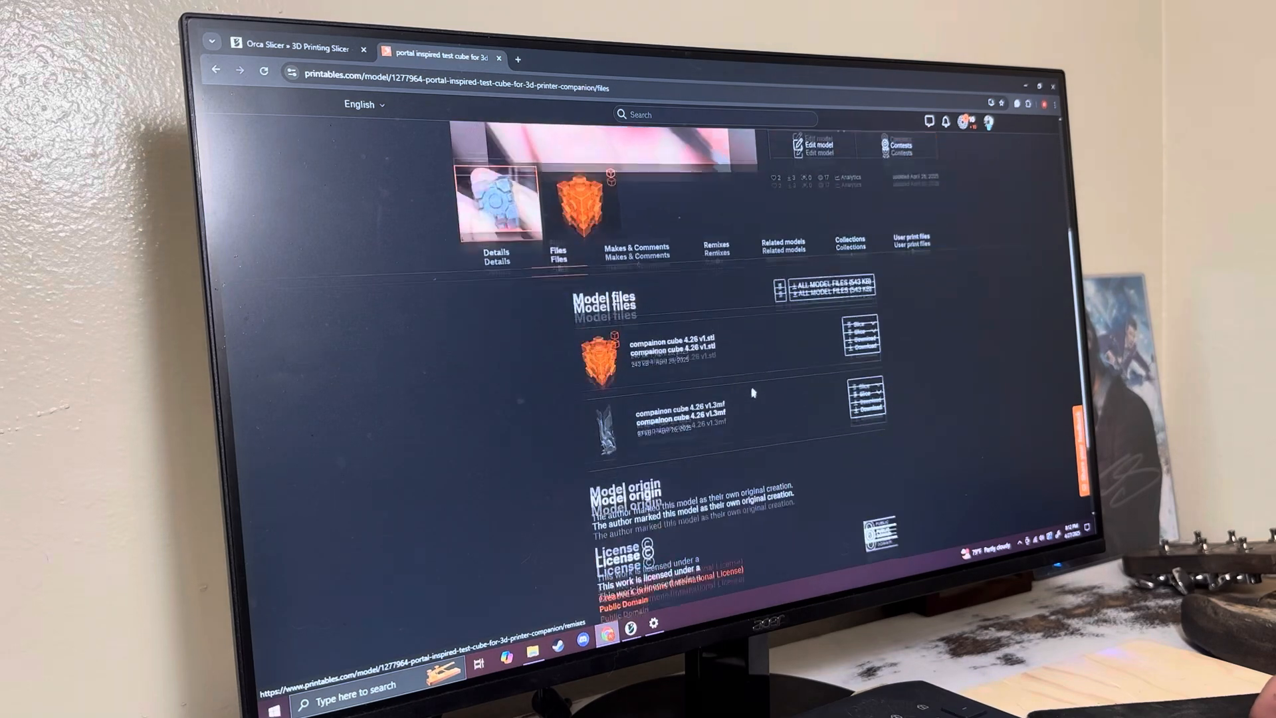